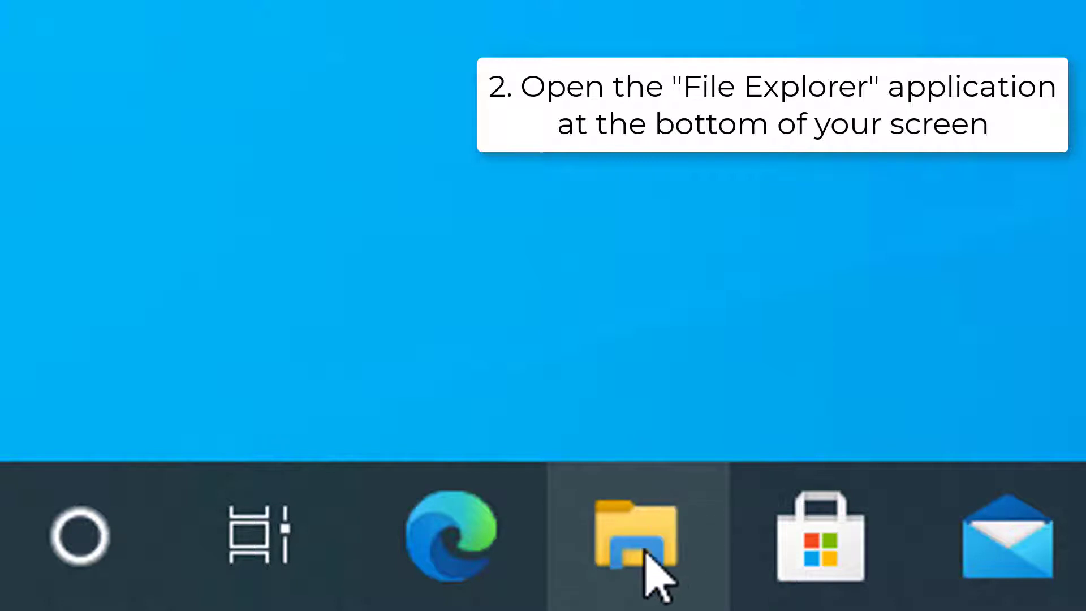
- Search Windows for 'file explorer' so the File Explorer app shows as best match
{"action": "left_click", "coordinate": [636, 536]}
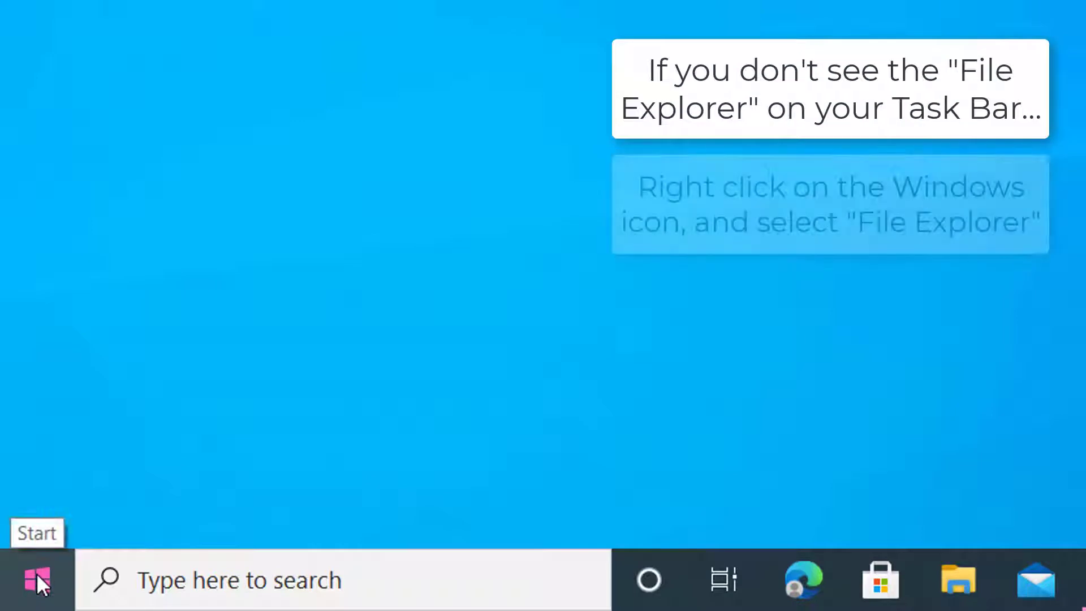
{"action": "right_click", "coordinate": [36, 580]}
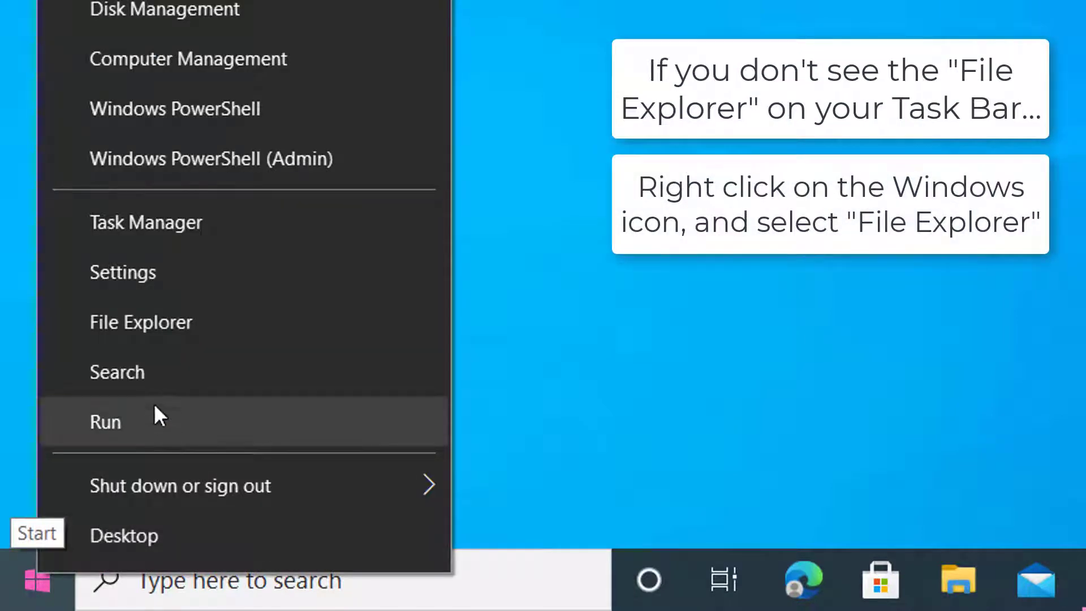
{"action": "mouse_move", "coordinate": [218, 333]}
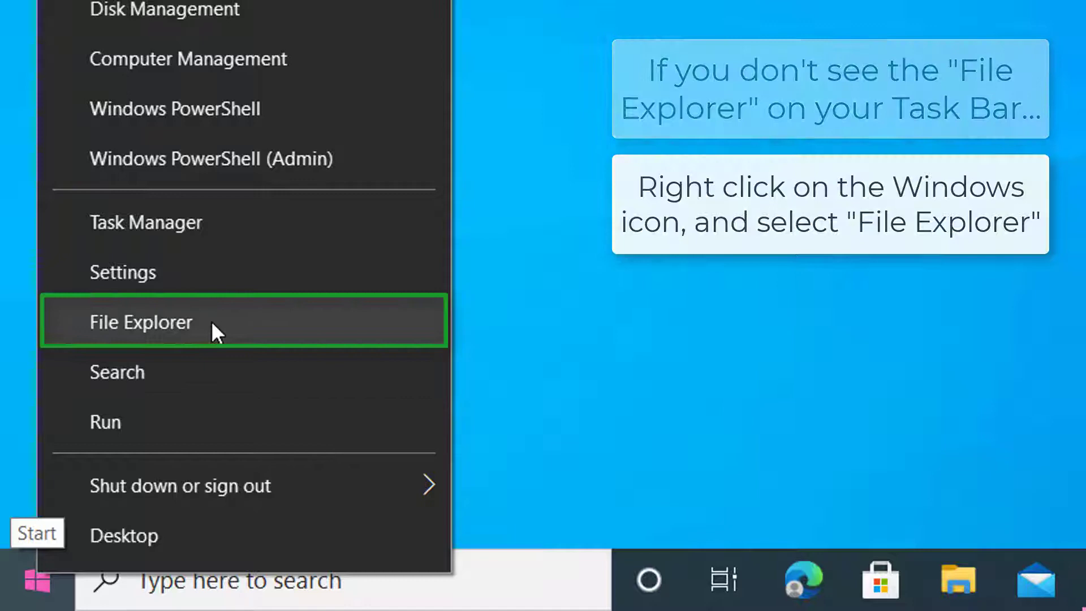
{"action": "left_click", "coordinate": [141, 322]}
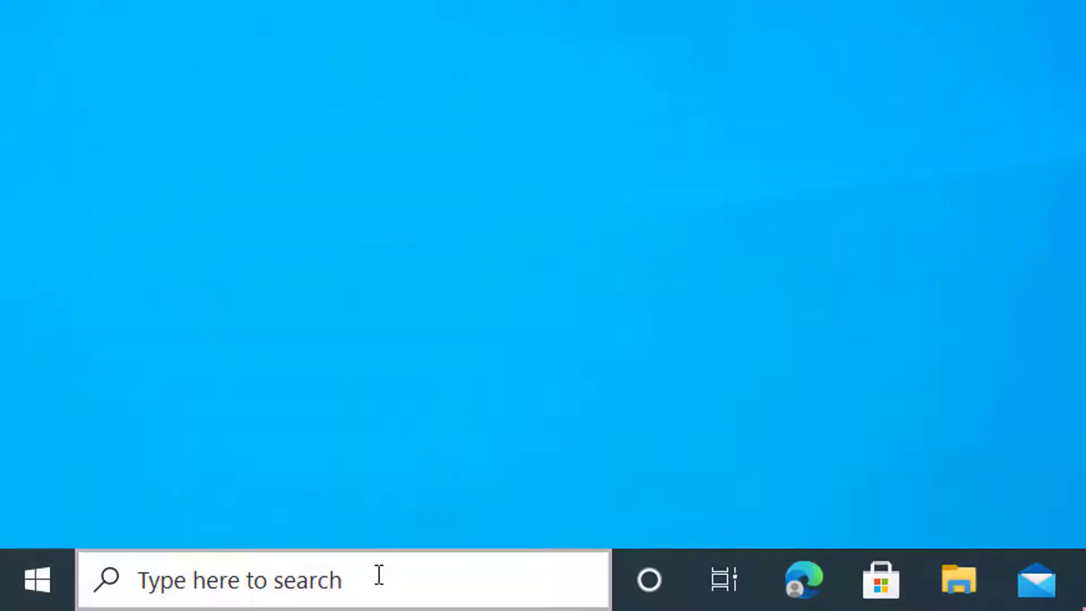
{"action": "type", "text": "f"}
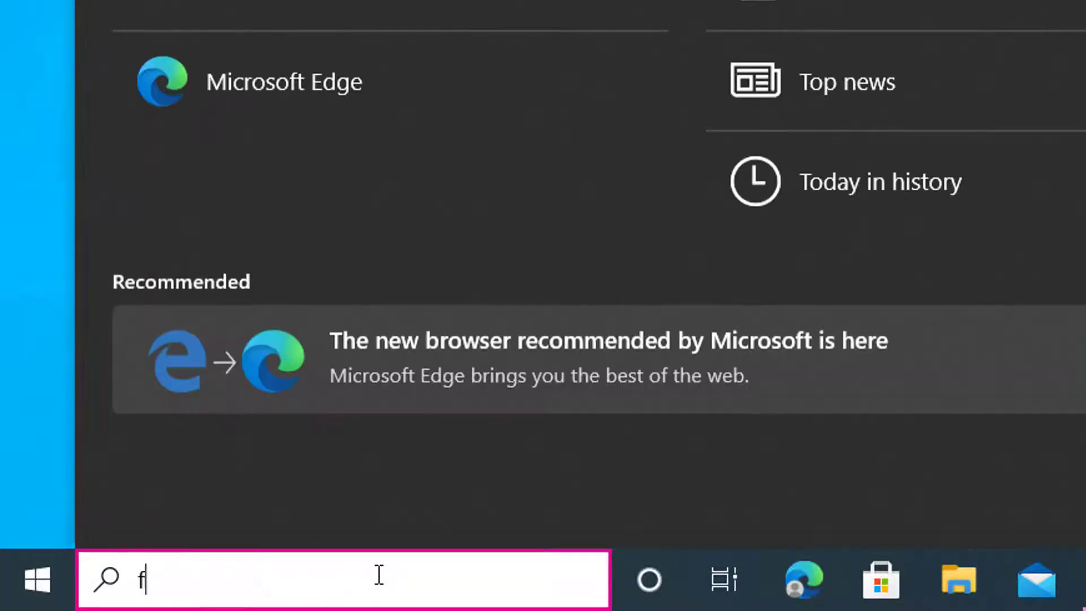
{"action": "type", "text": "ile"}
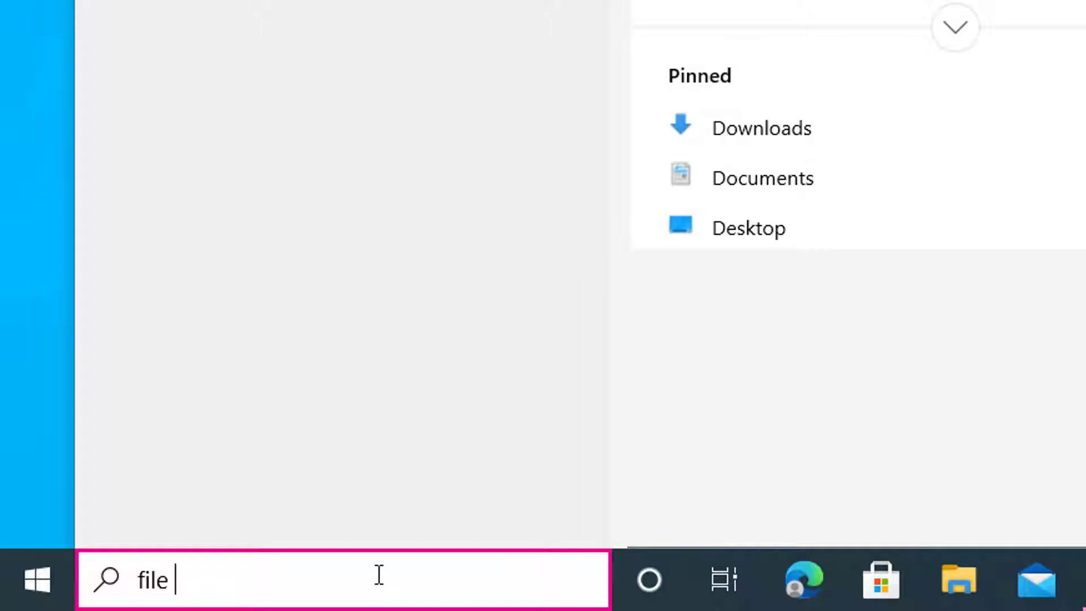
{"action": "type", "text": "explor"}
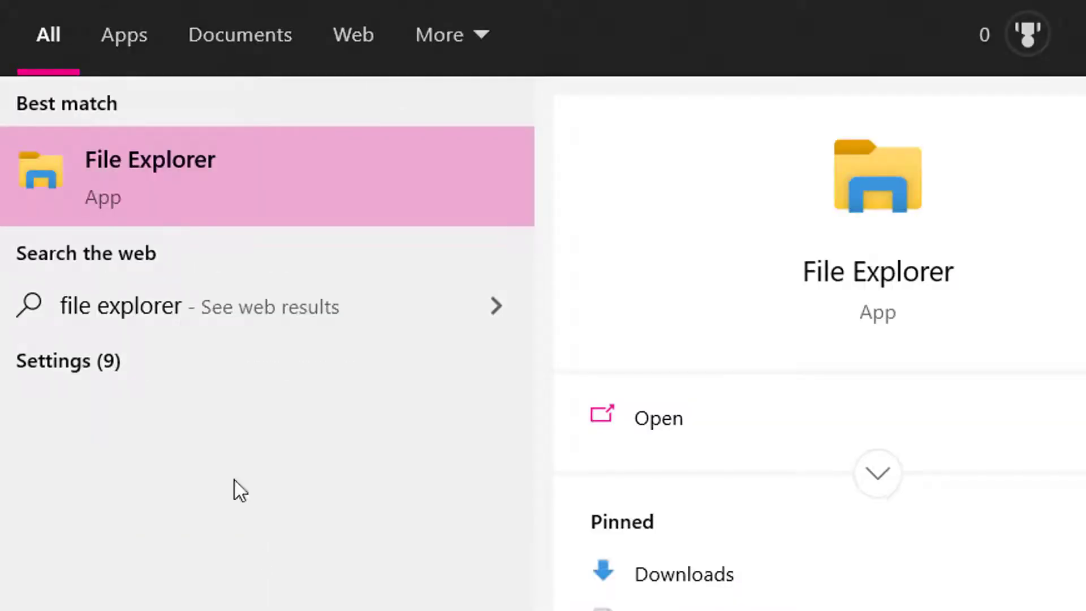
{"action": "mouse_move", "coordinate": [199, 200]}
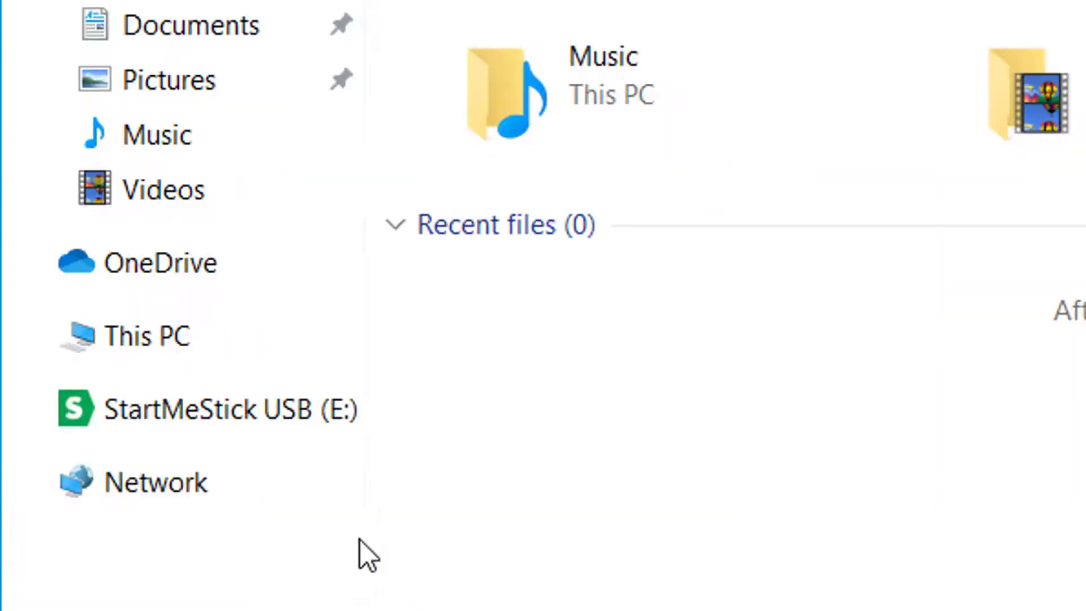
- Open the StartMeStick USB (E:) drive and select the StartMeStick application file
{"action": "left_click", "coordinate": [208, 409]}
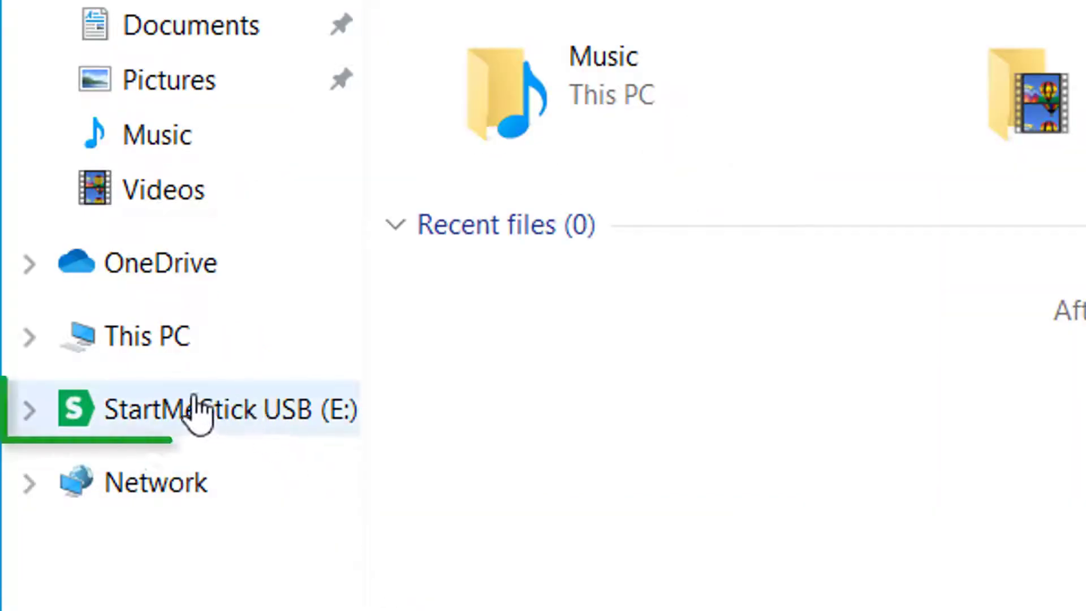
{"action": "left_click", "coordinate": [201, 409]}
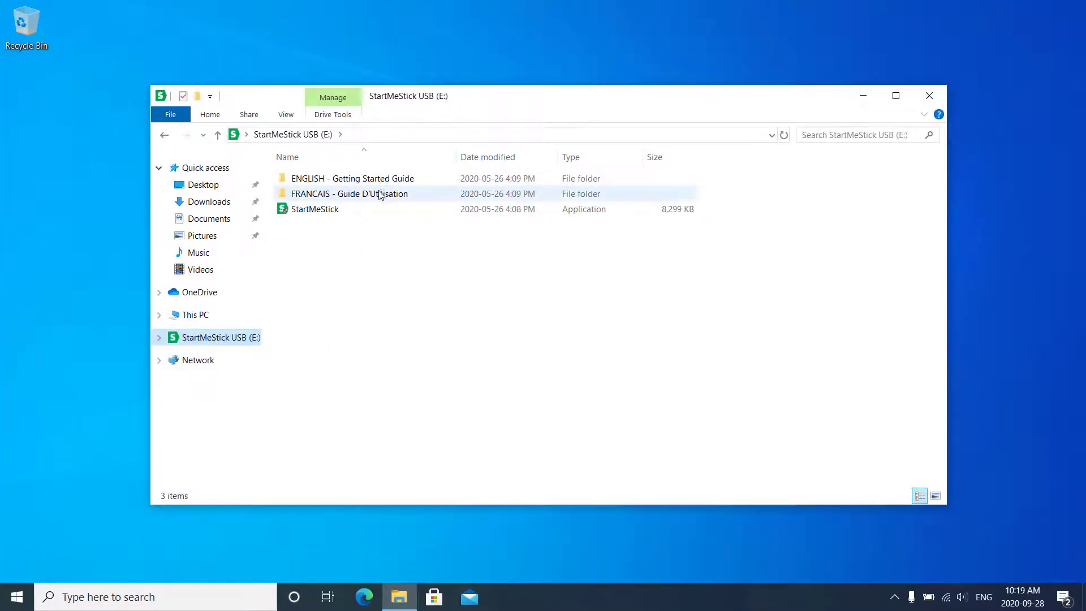
{"action": "left_click", "coordinate": [315, 209]}
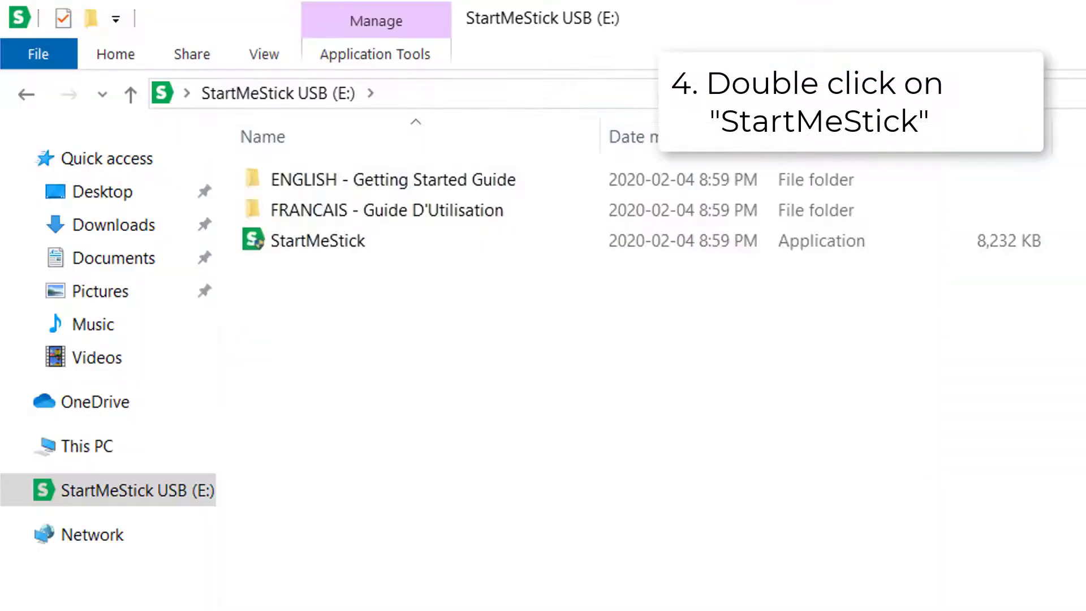
- Launch StartMeStick from the E: drive until its 8.1 MB update download completes
{"action": "double_click", "coordinate": [319, 240]}
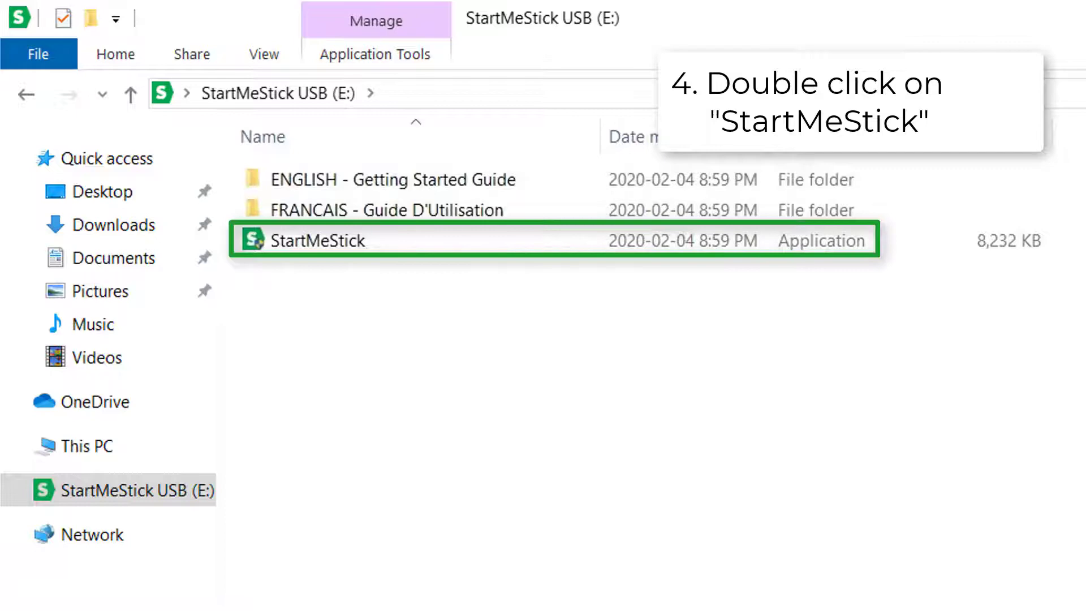
{"action": "double_click", "coordinate": [319, 240]}
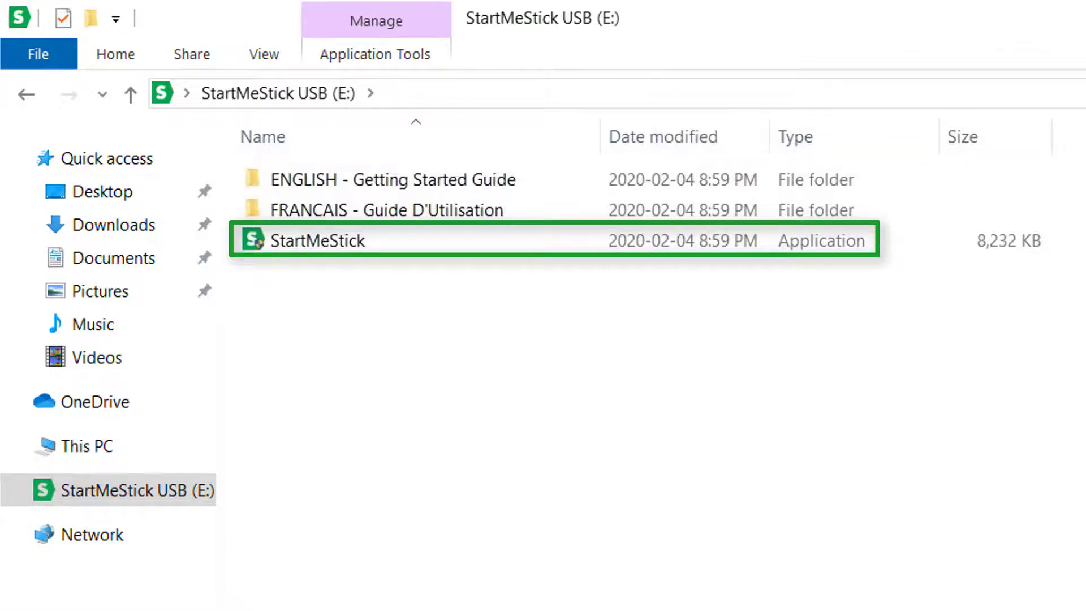
{"action": "double_click", "coordinate": [348, 241]}
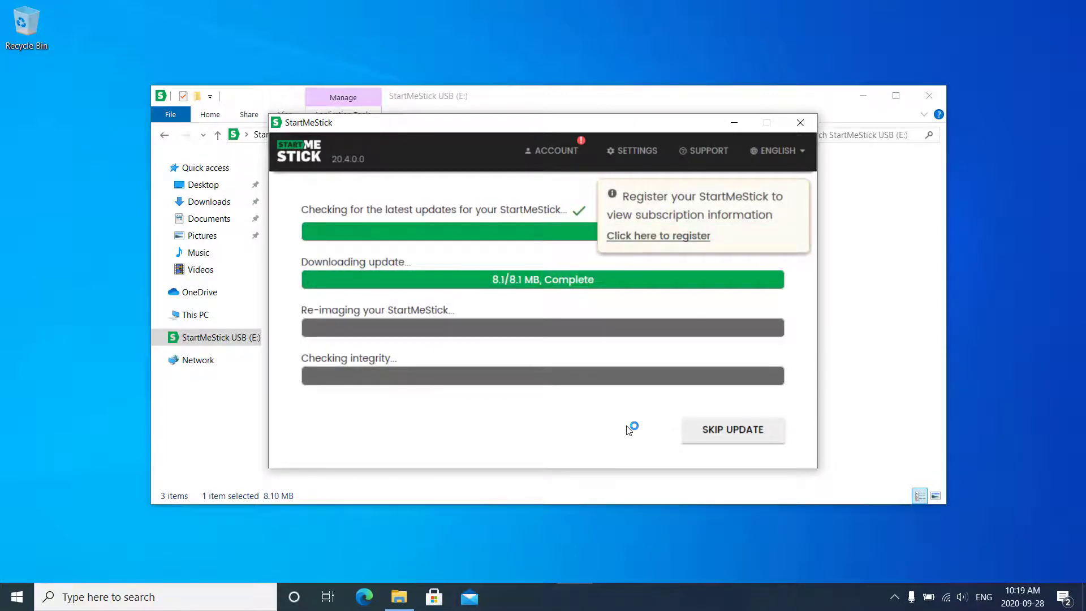
- Open the Account registration form, then close it to reach the What happens next screen
{"action": "left_click", "coordinate": [657, 236]}
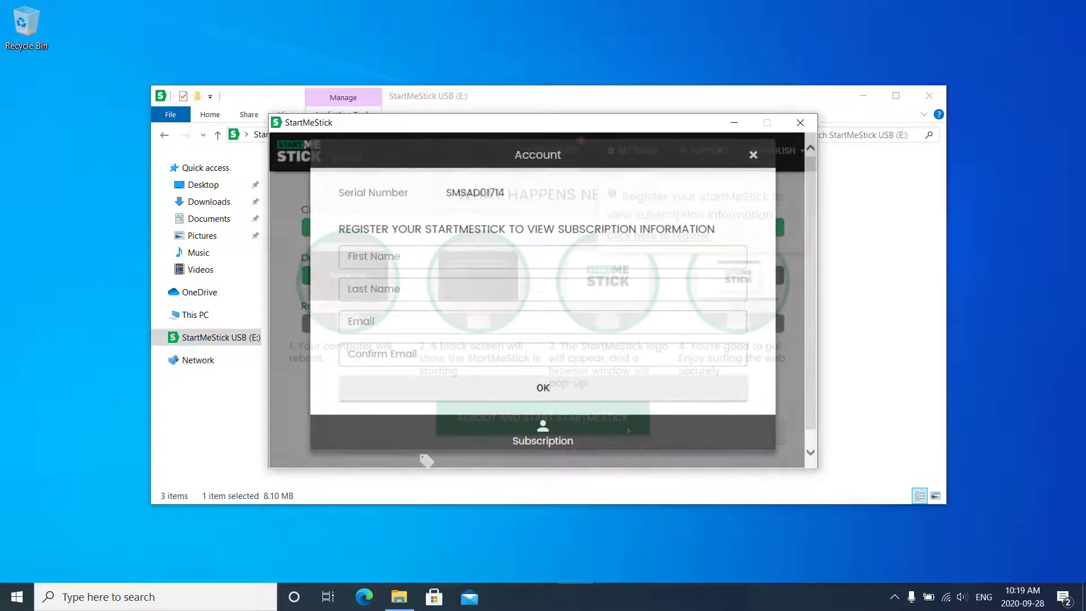
{"action": "left_click", "coordinate": [753, 154]}
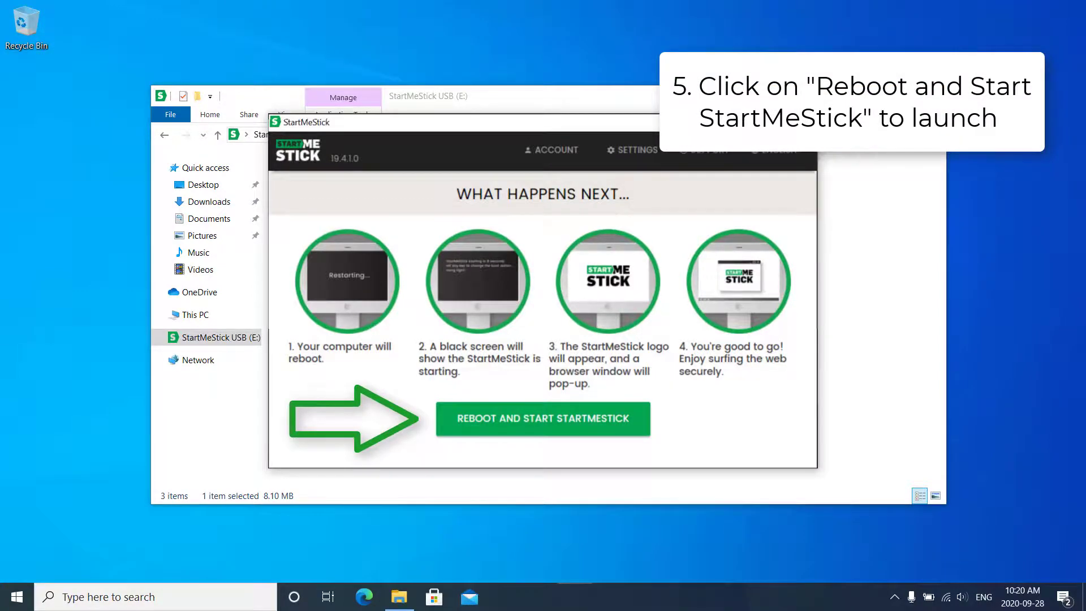
- Choose 'Reboot and Start StartMeStick' to reboot into the secure browsing session
{"action": "left_click", "coordinate": [542, 419]}
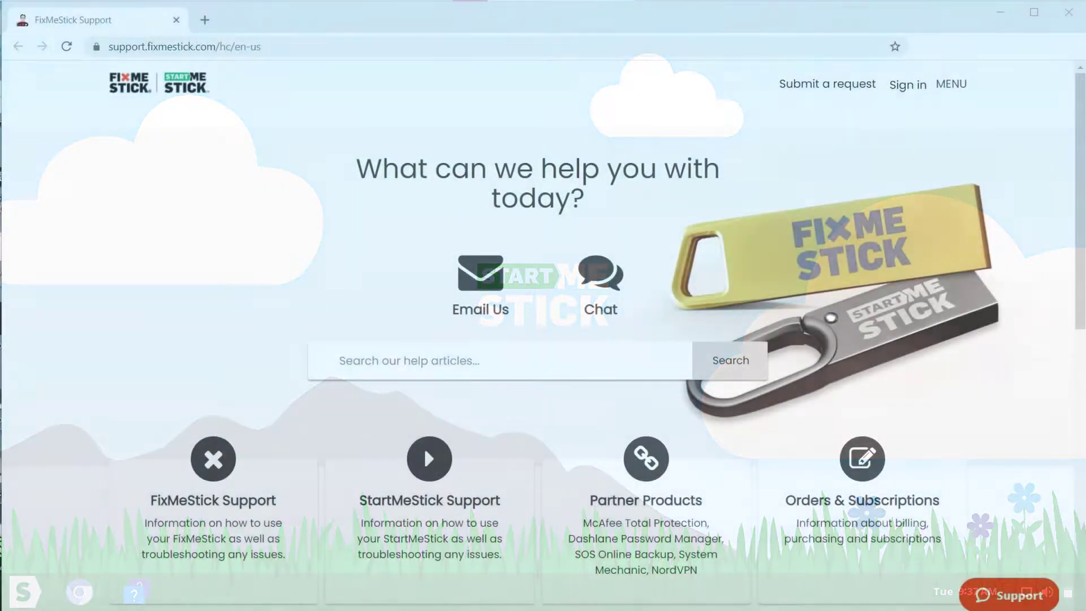
{"action": "left_click", "coordinate": [1008, 595]}
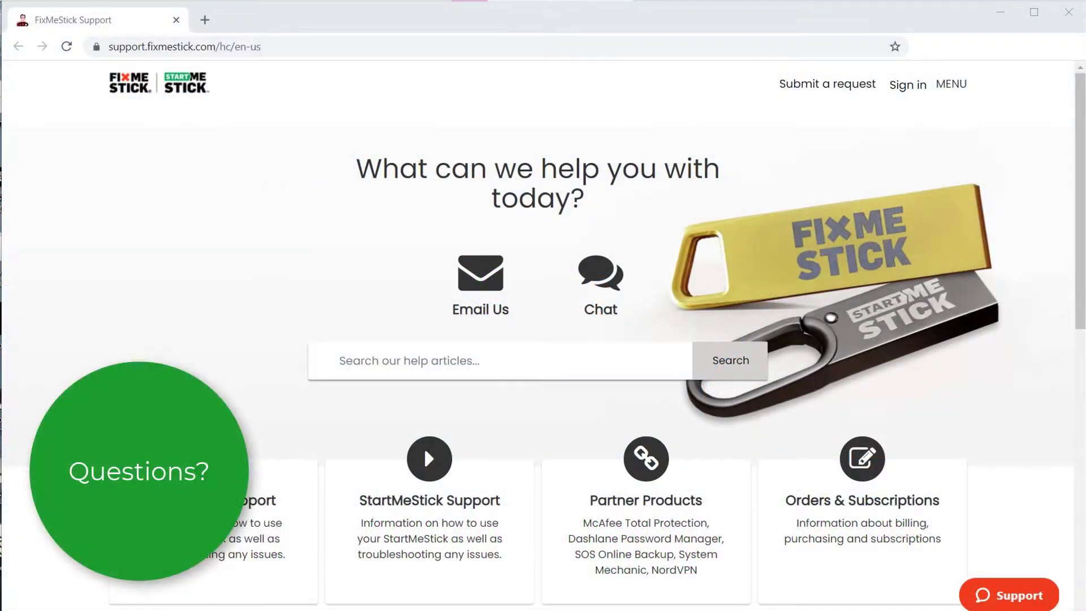